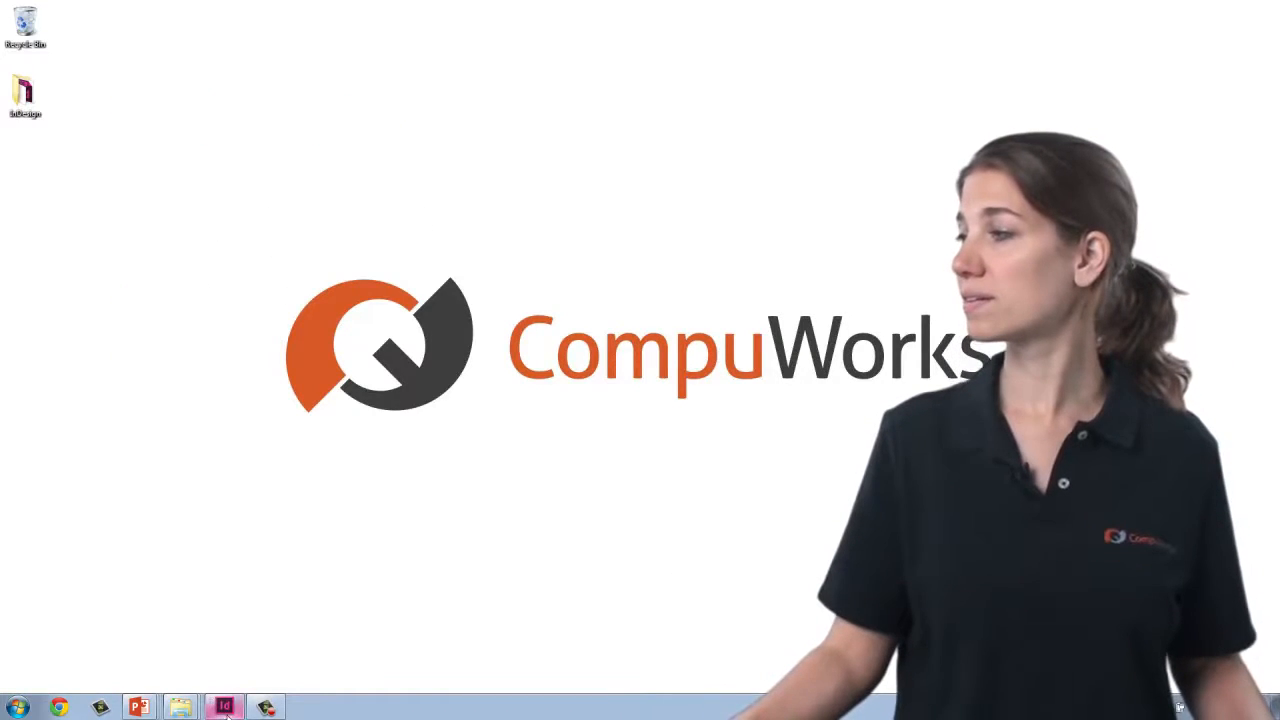
# Launch InDesign with a new blank Letter-size document.
pyautogui.click(224, 708)
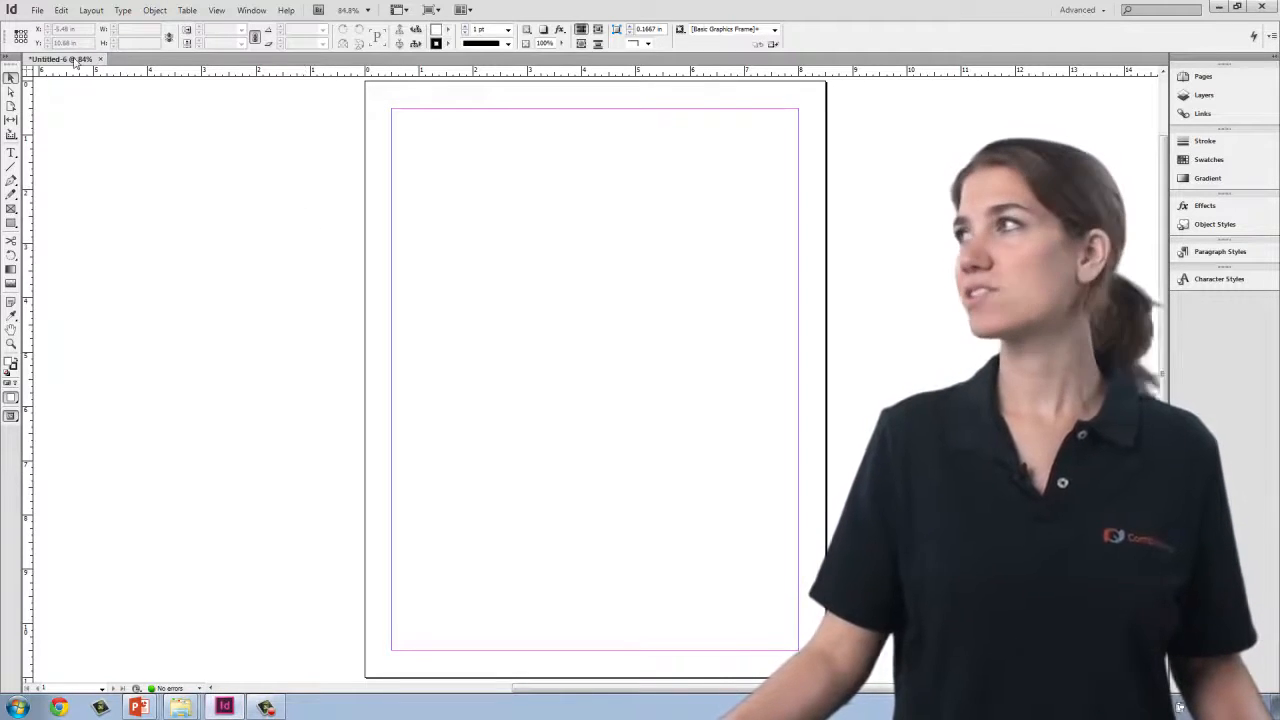
# Load the pattern1 photo from the Photos folder via File > Place.
pyautogui.click(36, 10)
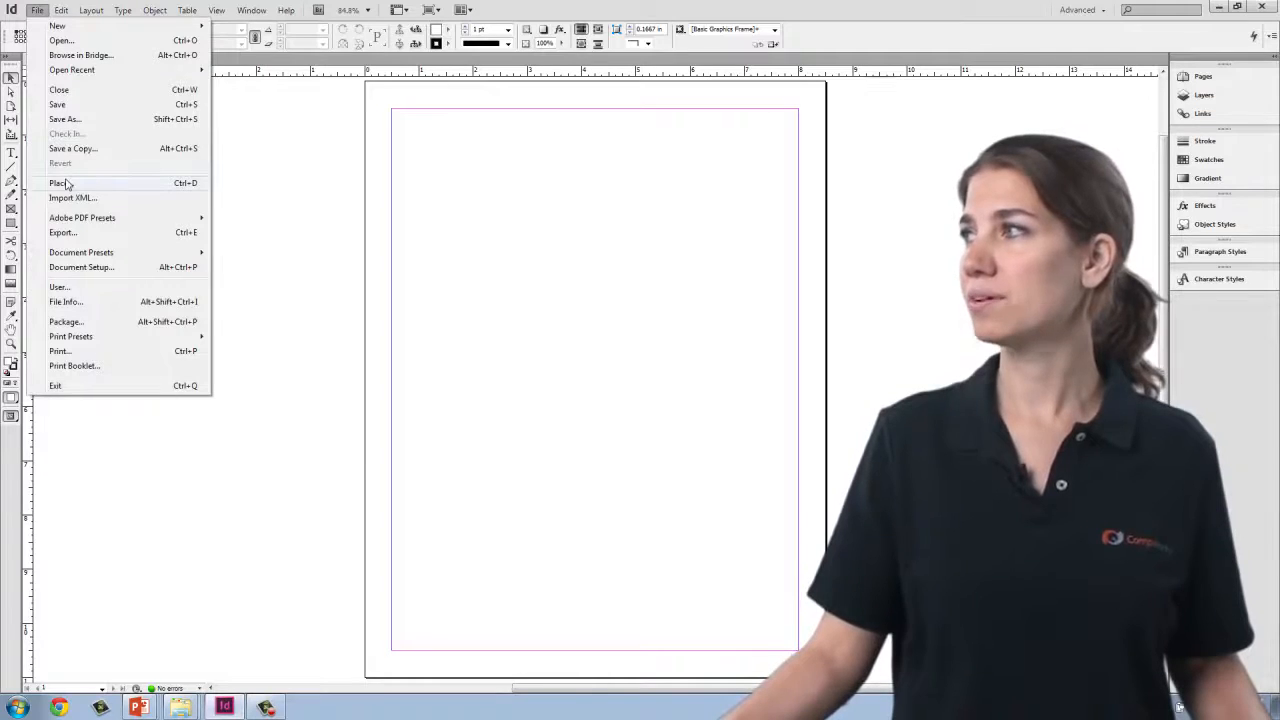
pyautogui.click(60, 184)
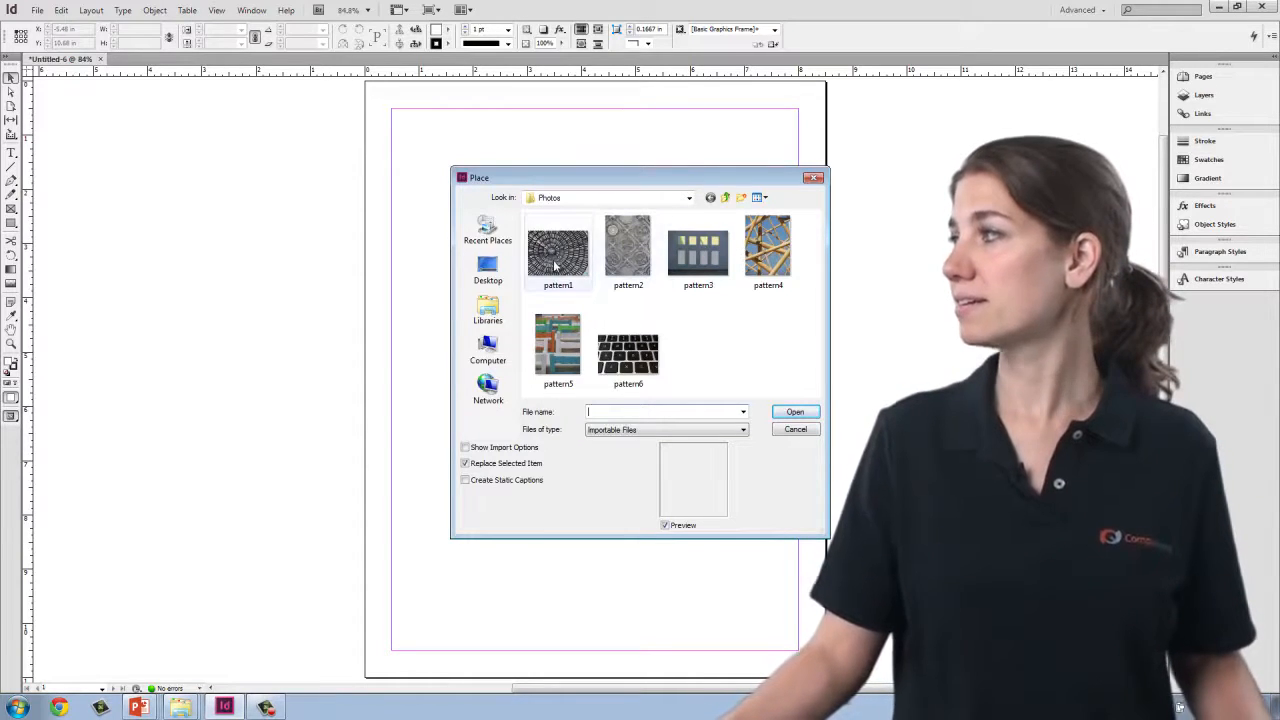
pyautogui.click(556, 250)
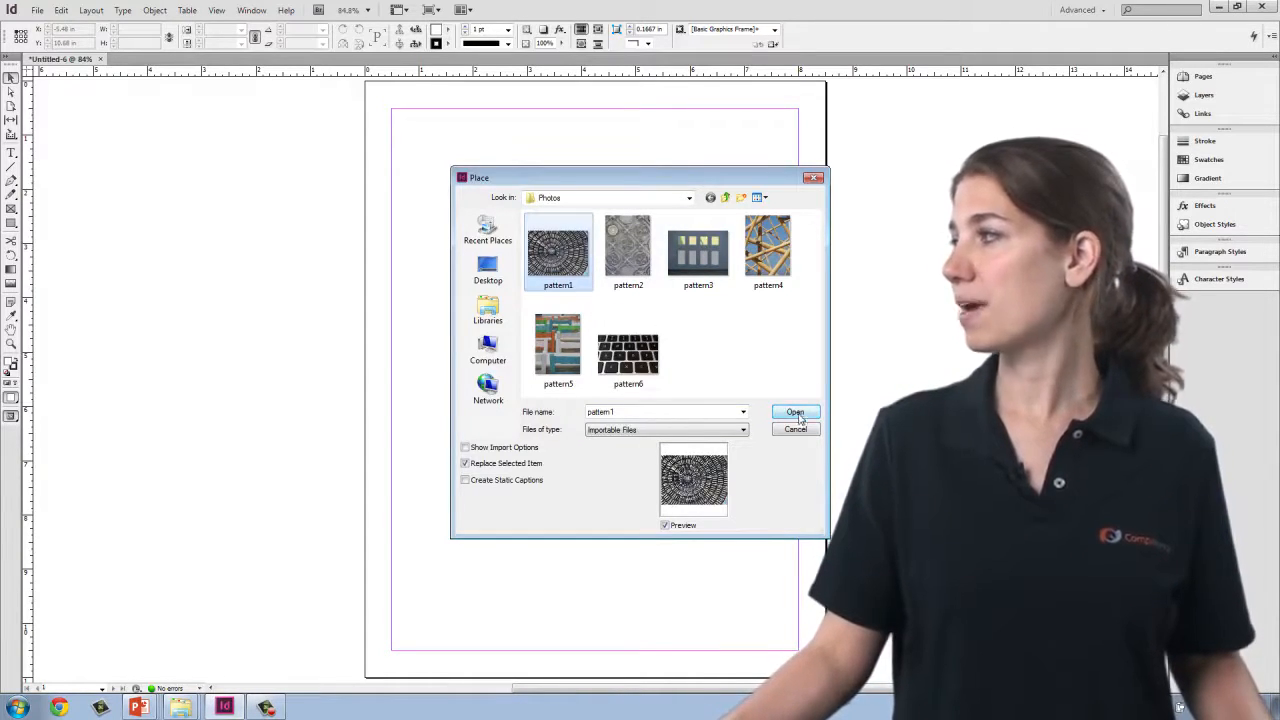
pyautogui.click(794, 412)
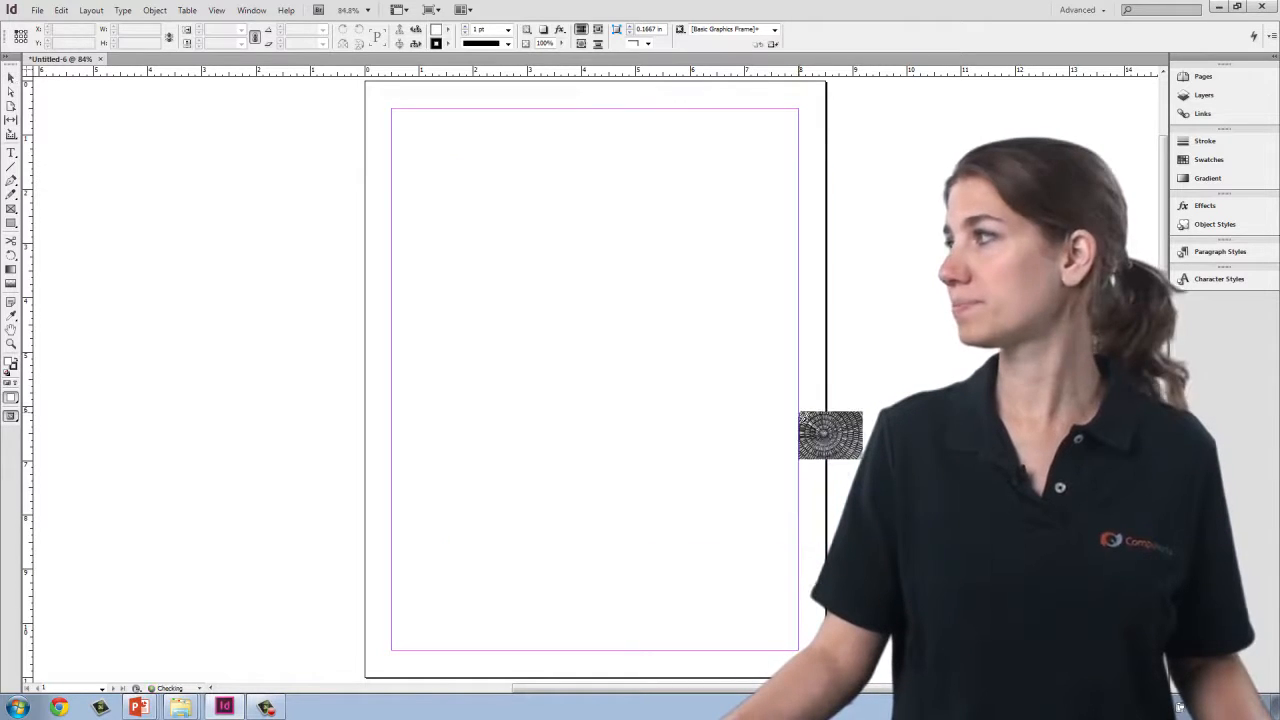
# Drop the pattern photo onto the page and nudge it near the top-left corner.
pyautogui.moveTo(830, 436); pyautogui.dragTo(478, 192)
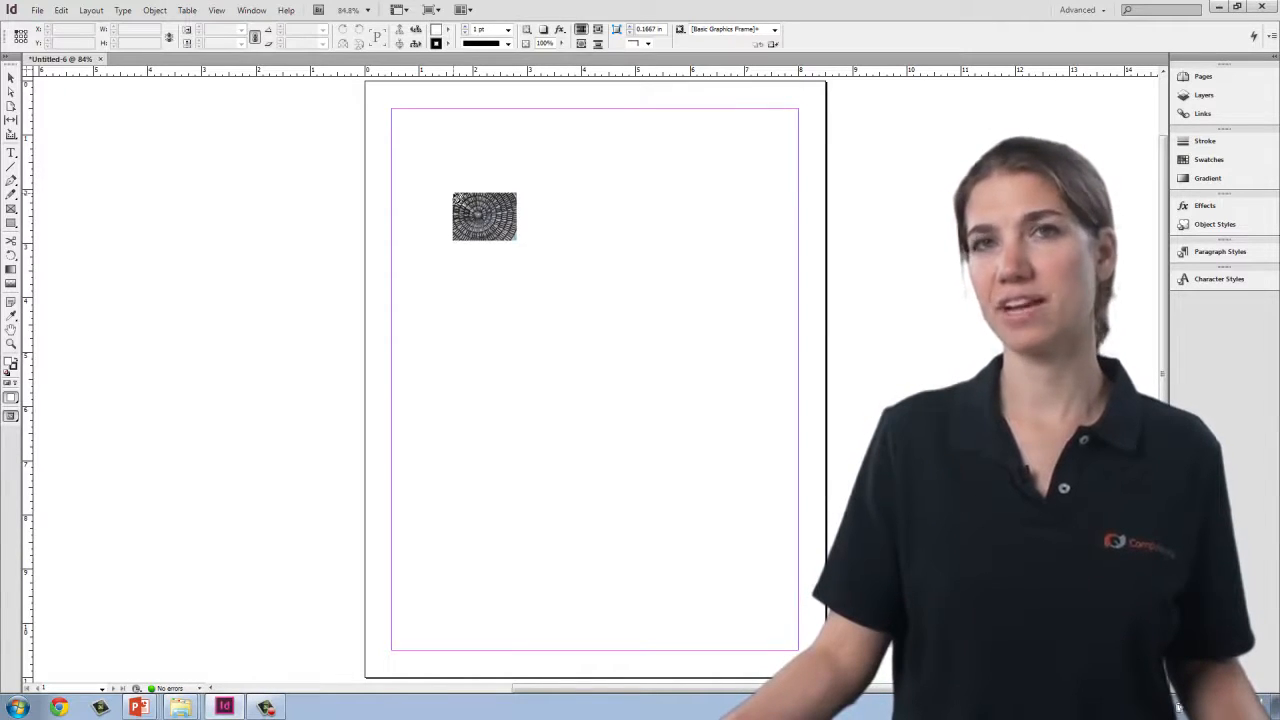
pyautogui.moveTo(484, 216); pyautogui.dragTo(444, 194)
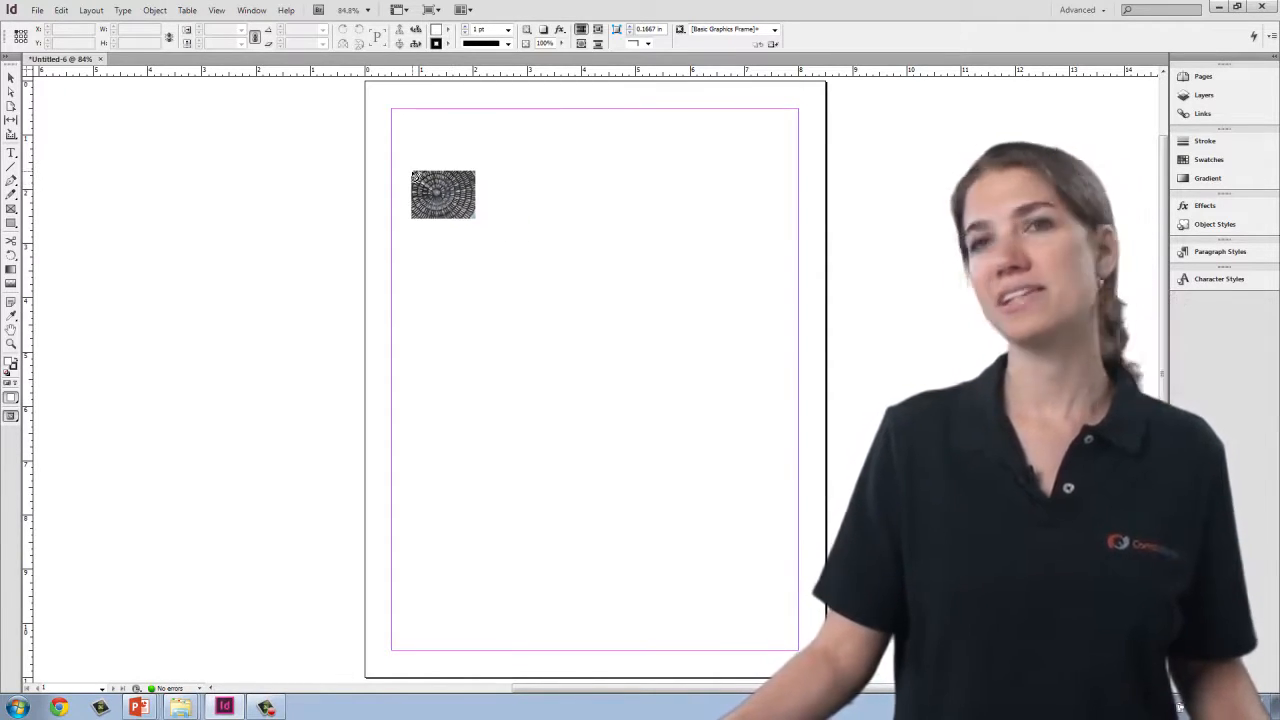
pyautogui.moveTo(444, 192); pyautogui.dragTo(504, 220)
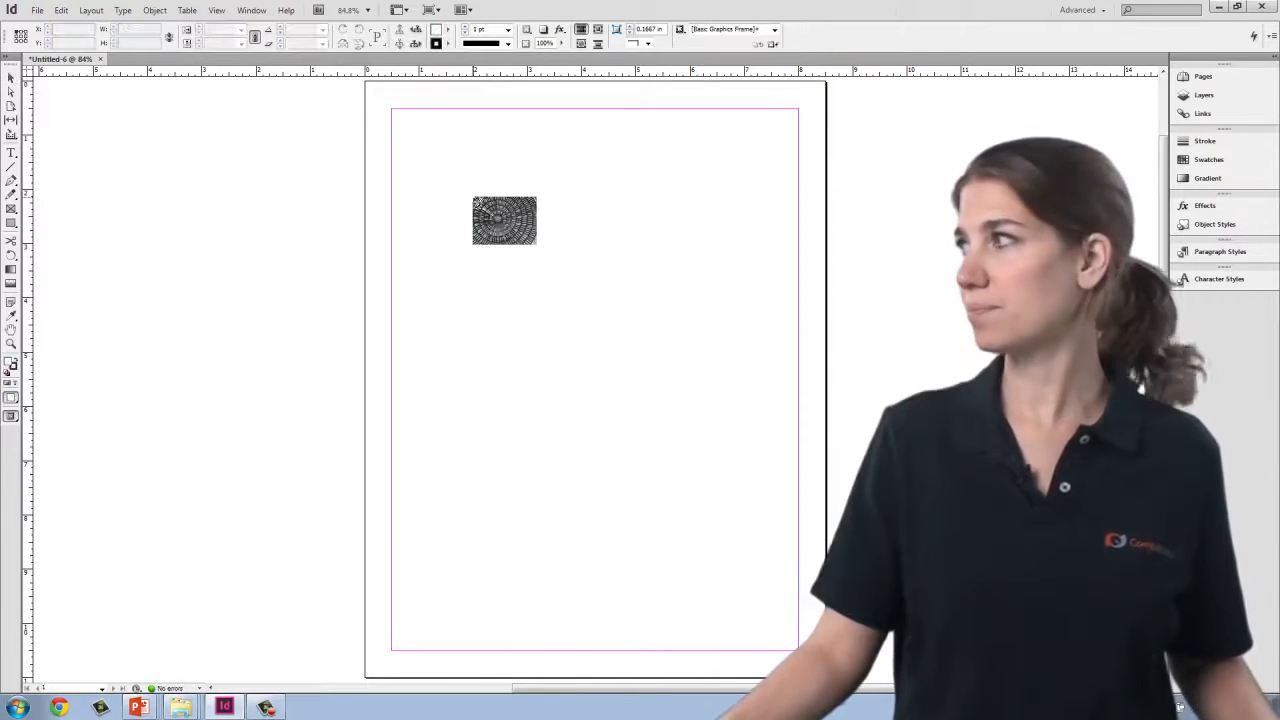
pyautogui.moveTo(504, 220); pyautogui.dragTo(420, 130)
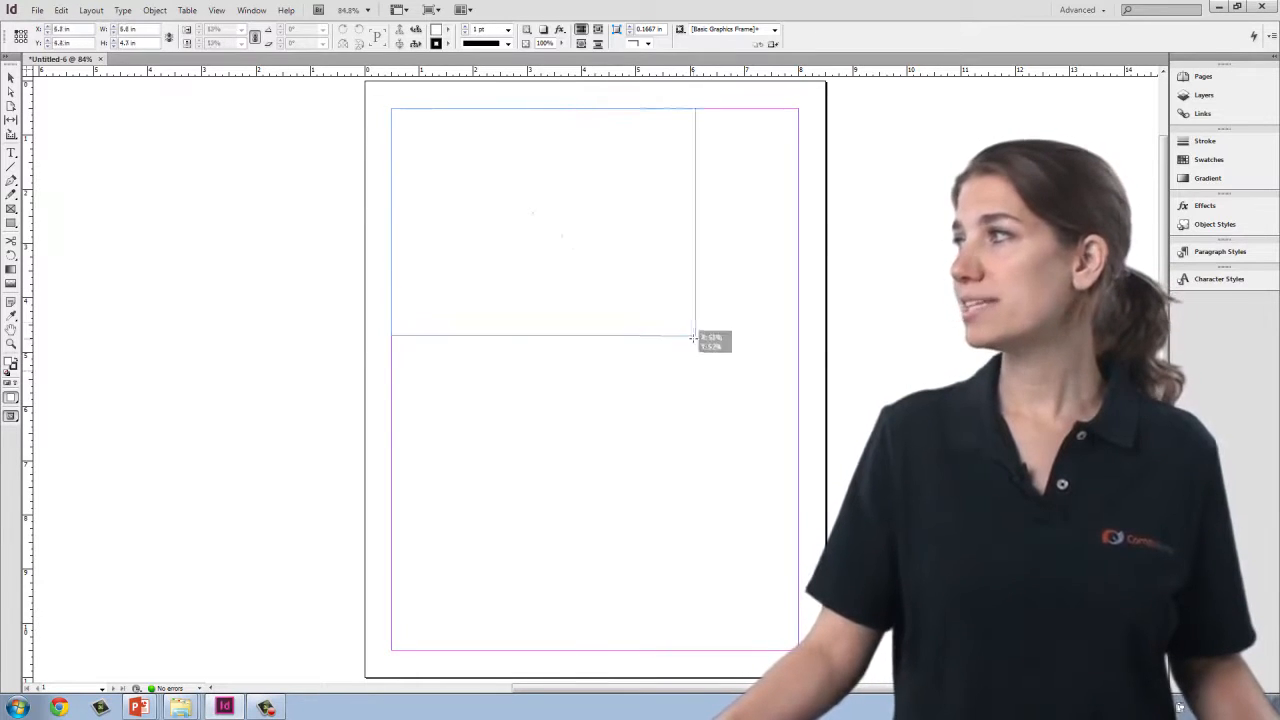
pyautogui.moveTo(692, 336); pyautogui.dragTo(576, 238)
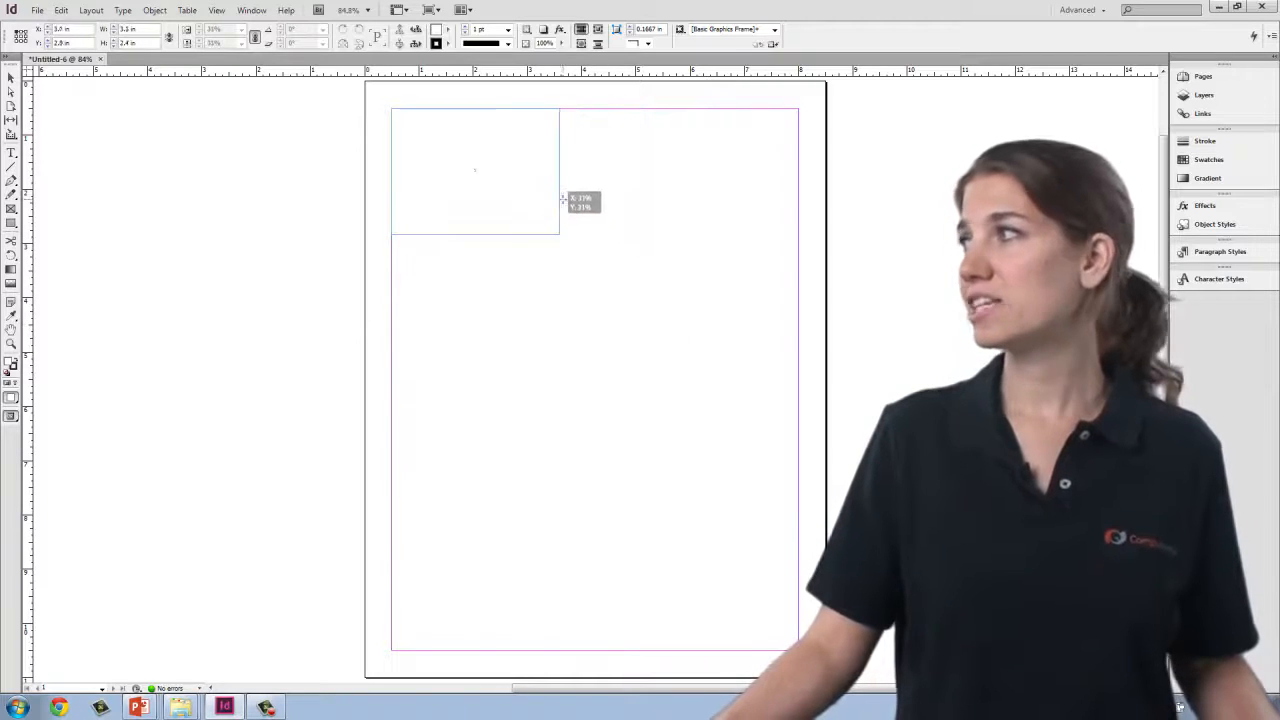
pyautogui.moveTo(562, 200); pyautogui.dragTo(548, 170)
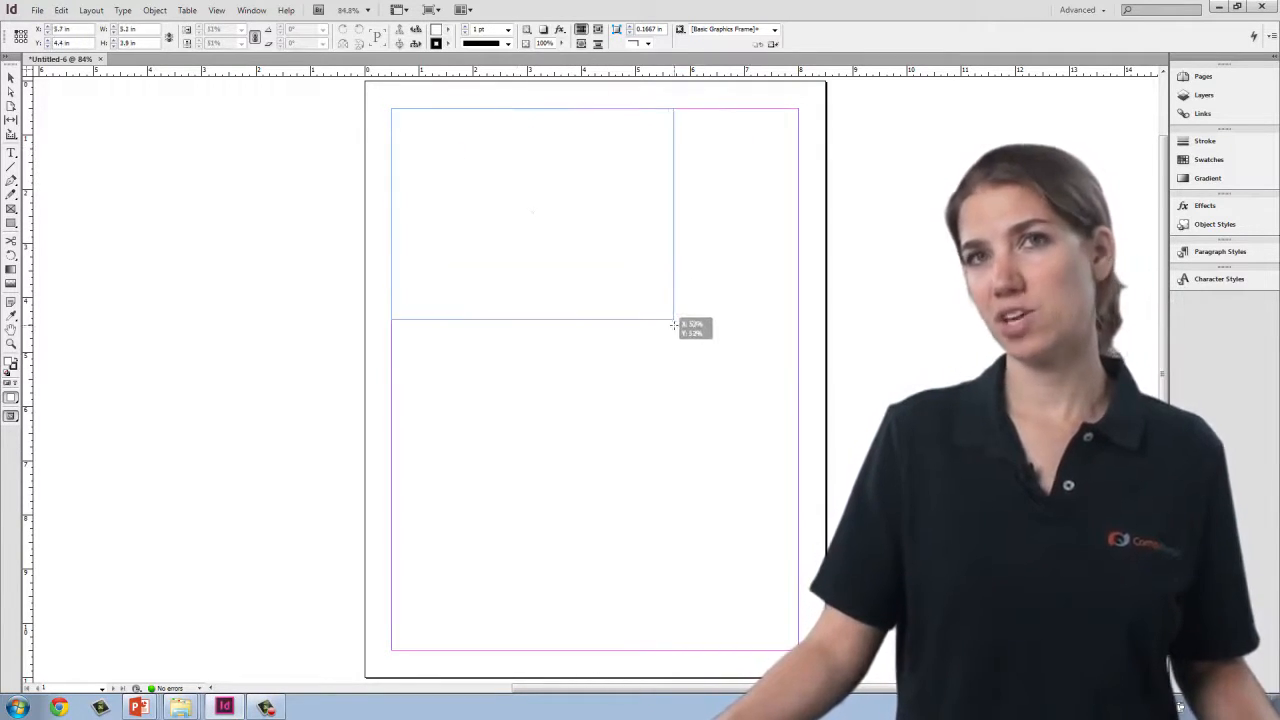
pyautogui.moveTo(676, 324); pyautogui.dragTo(572, 236)
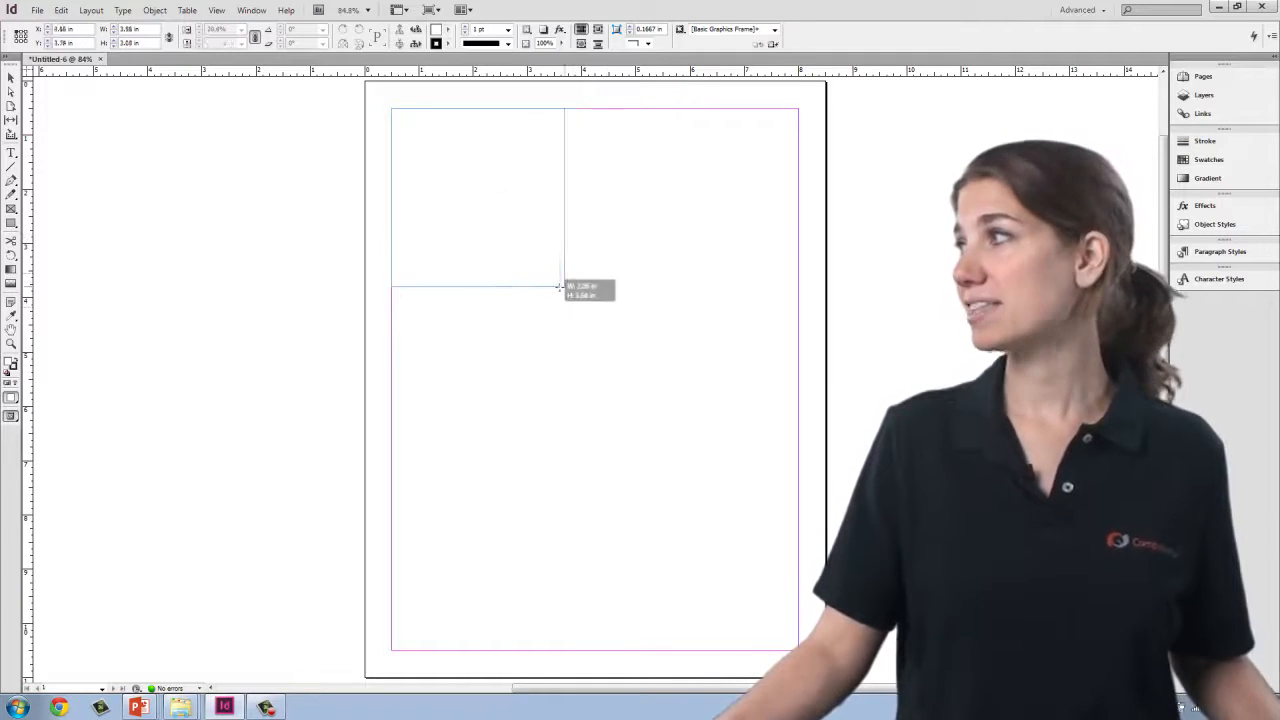
pyautogui.moveTo(558, 288); pyautogui.dragTo(628, 388)
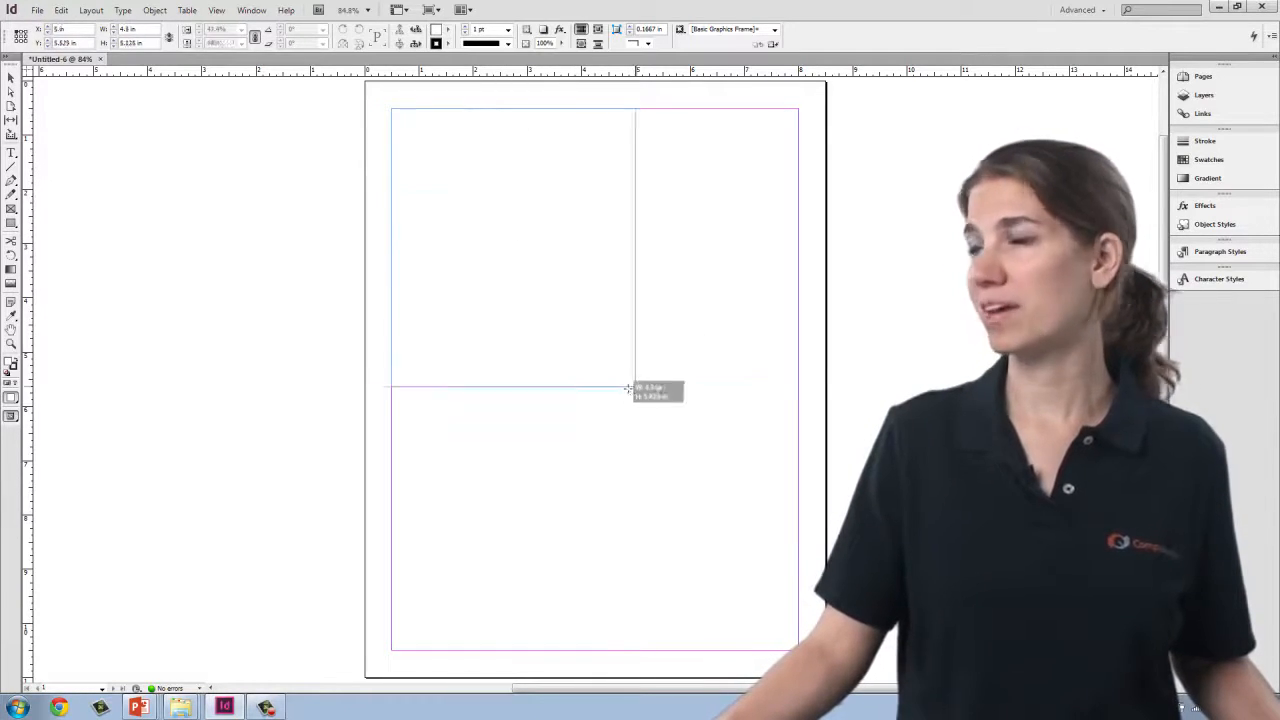
pyautogui.moveTo(630, 388); pyautogui.dragTo(536, 298)
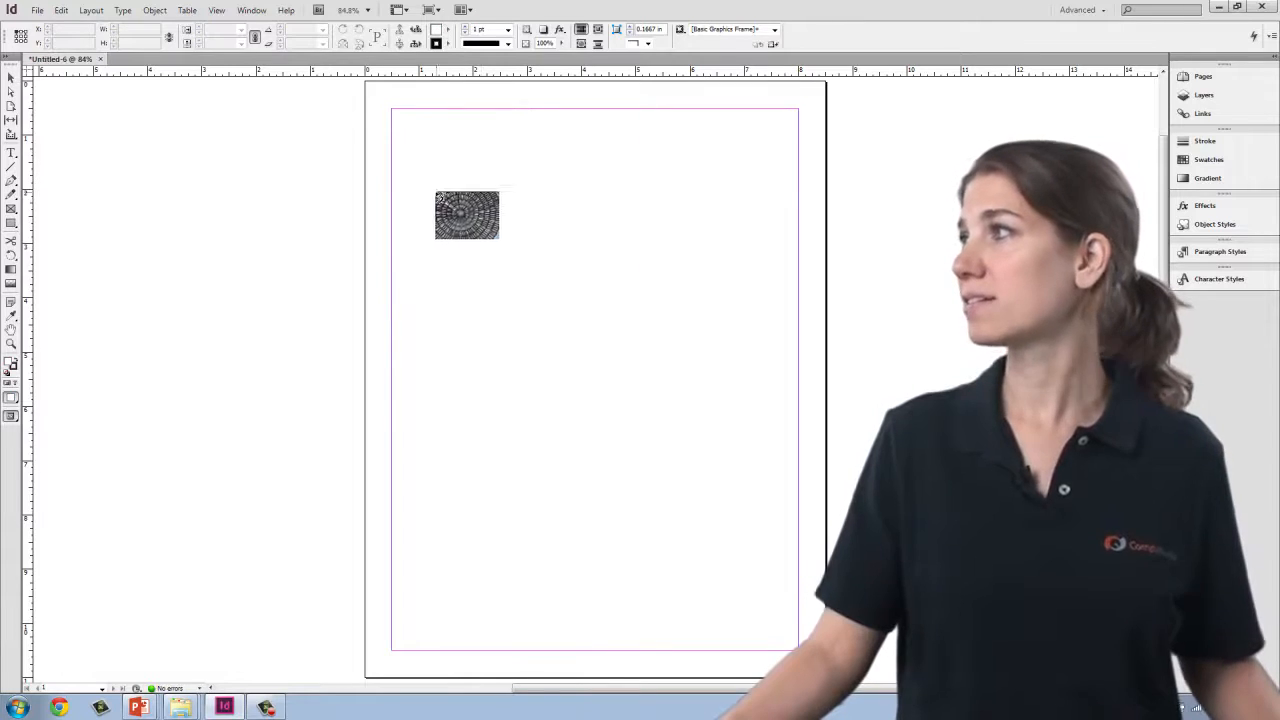
pyautogui.moveTo(468, 216); pyautogui.dragTo(436, 140)
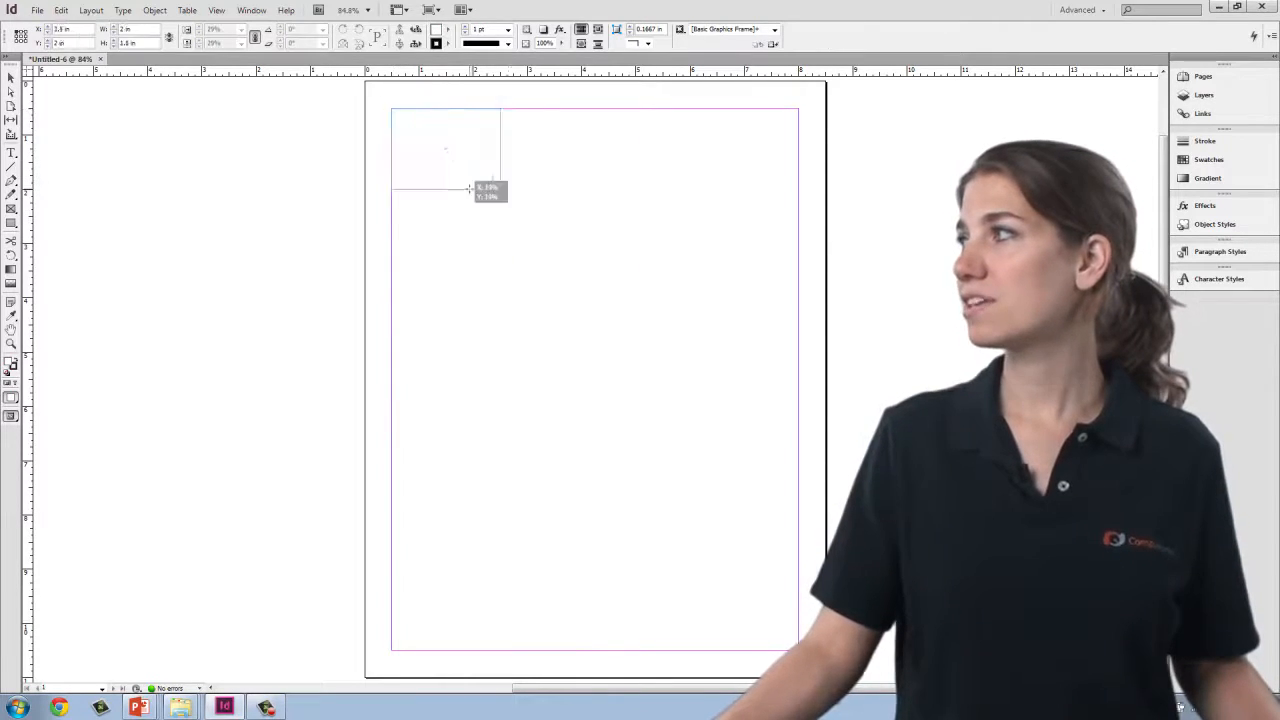
pyautogui.moveTo(470, 190); pyautogui.dragTo(524, 224)
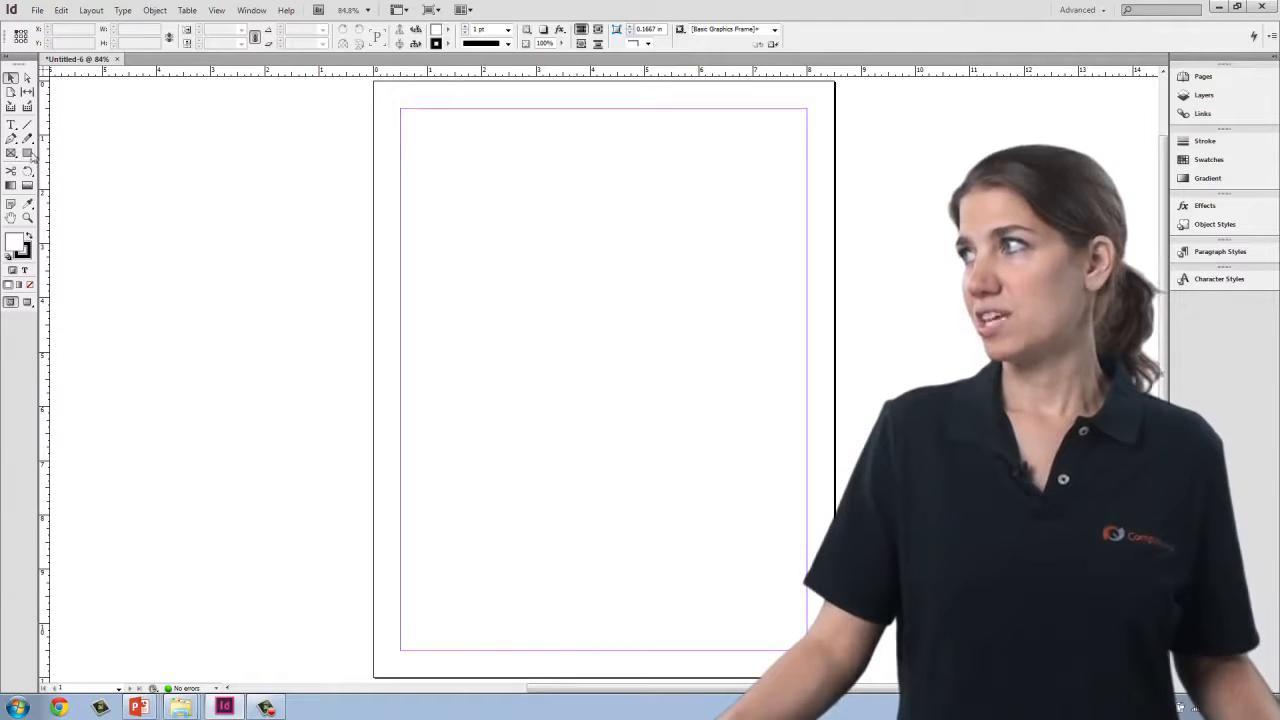
# Draw a rectangle frame at the top-left margin corner and fill it with pattern1.
pyautogui.moveTo(402, 110); pyautogui.dragTo(516, 216)
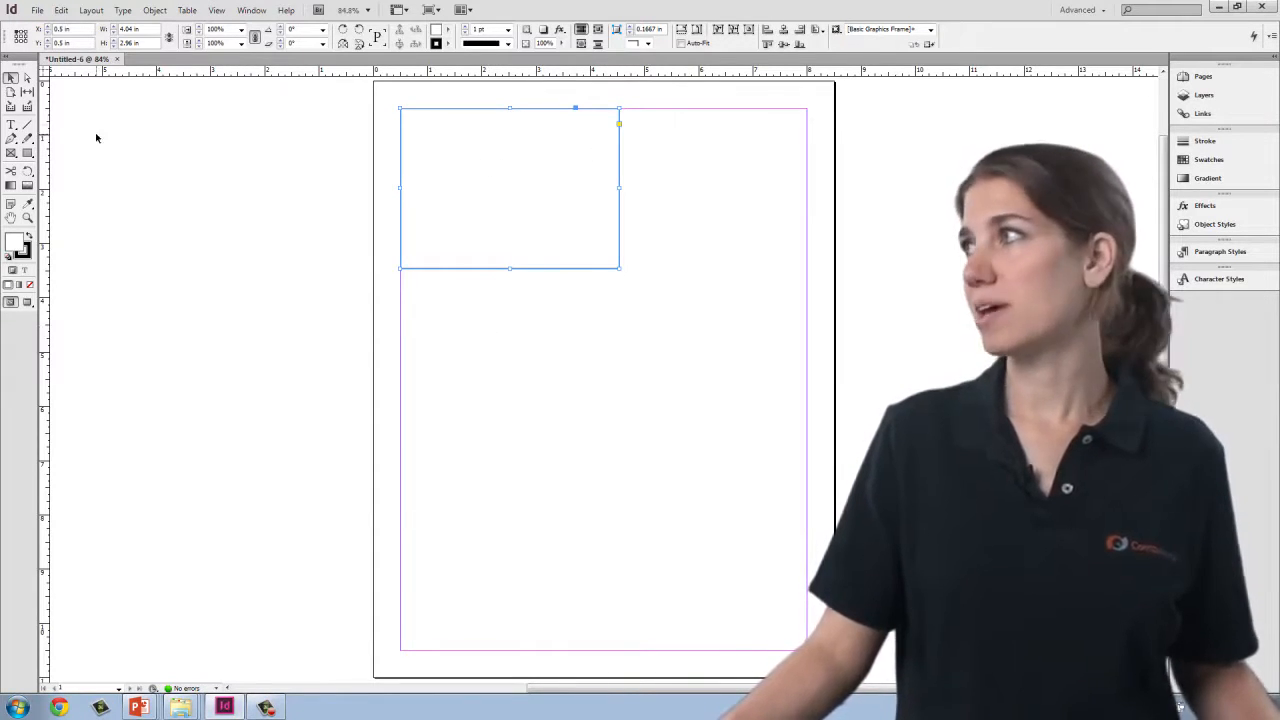
pyautogui.click(36, 10)
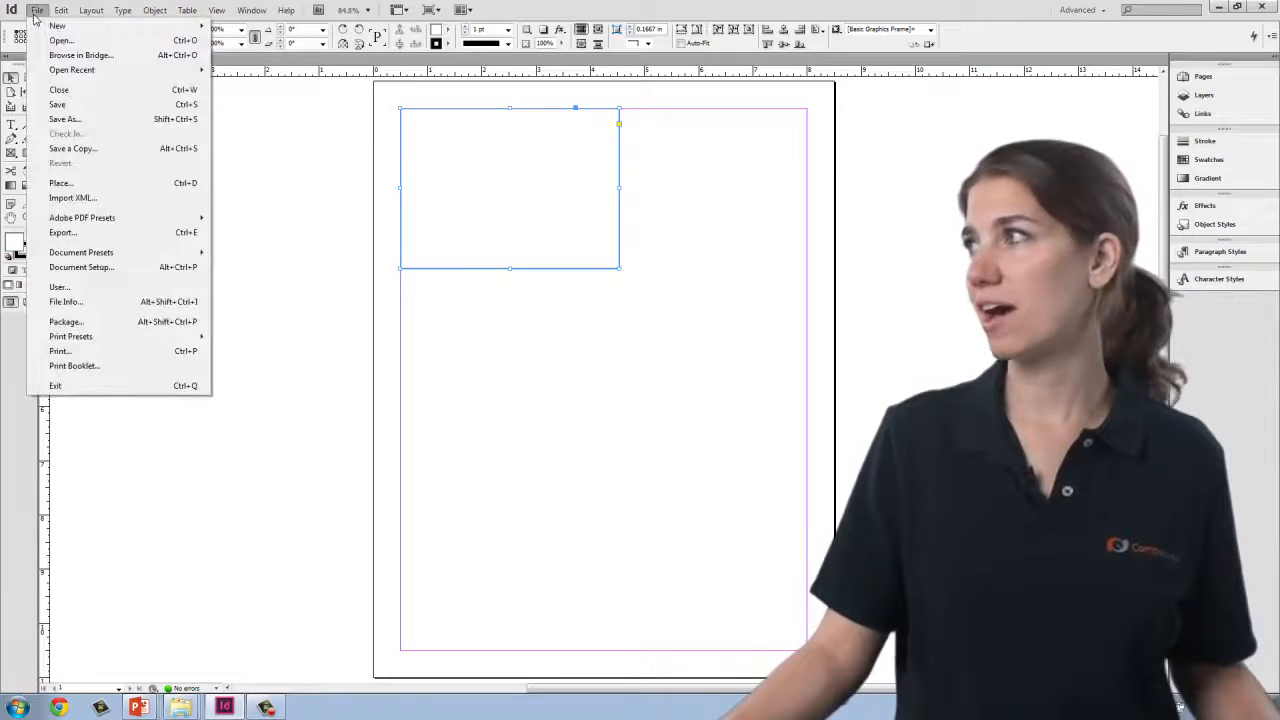
pyautogui.click(60, 184)
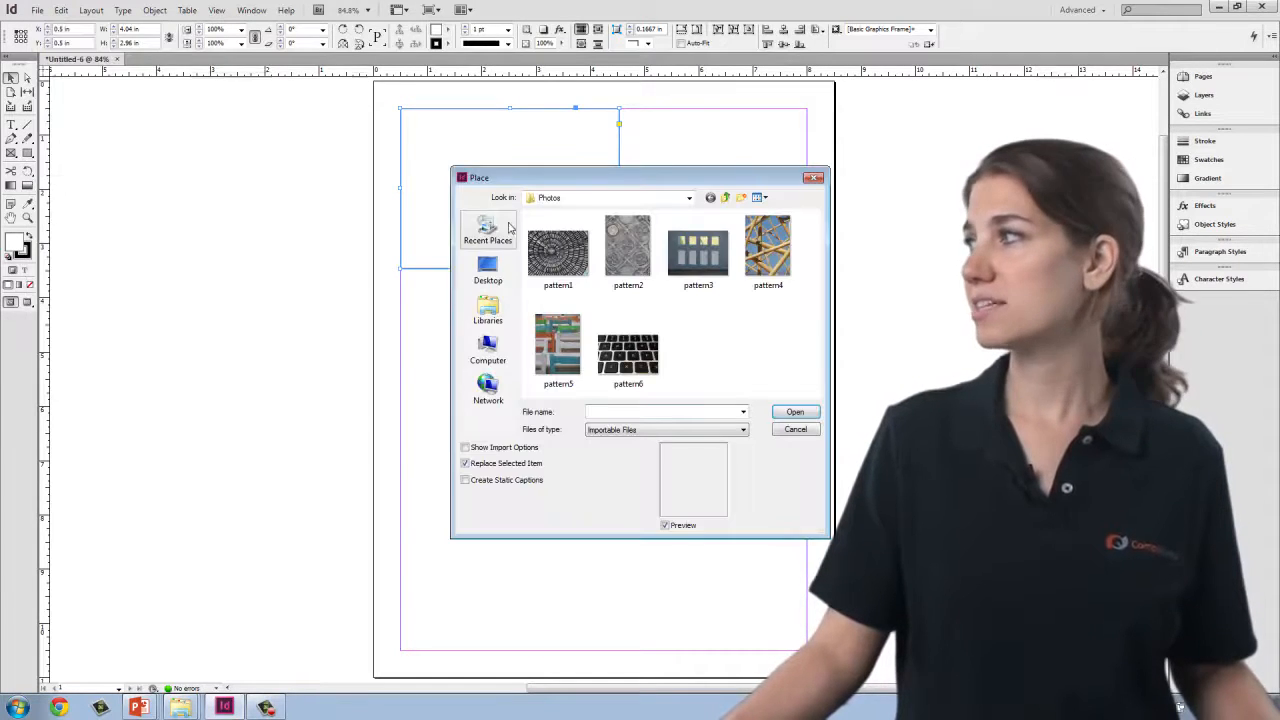
pyautogui.click(556, 248)
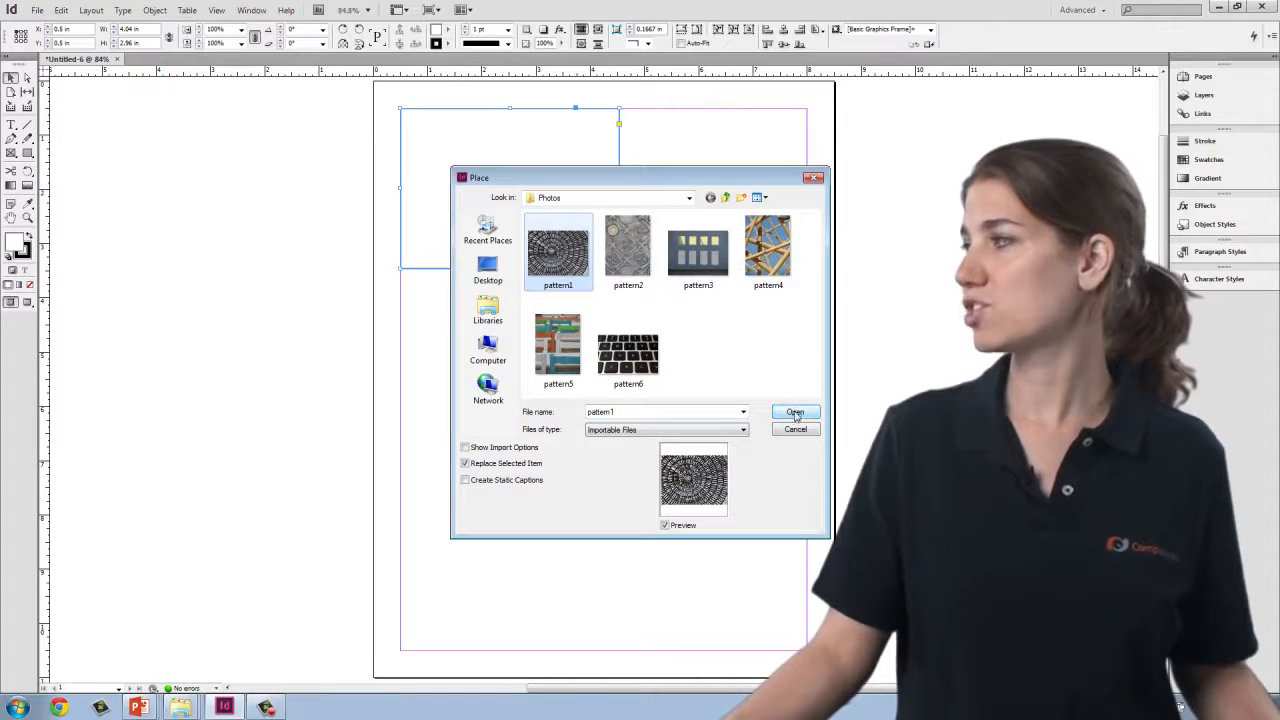
pyautogui.click(796, 412)
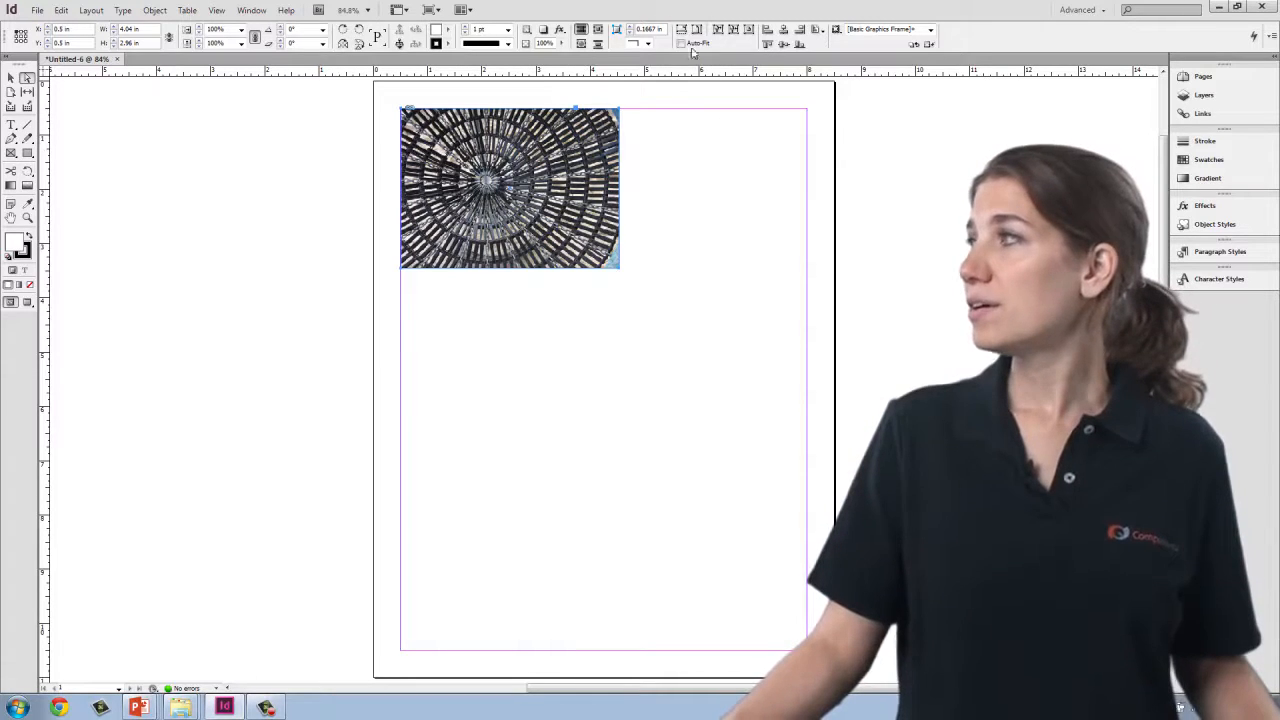
pyautogui.click(564, 410)
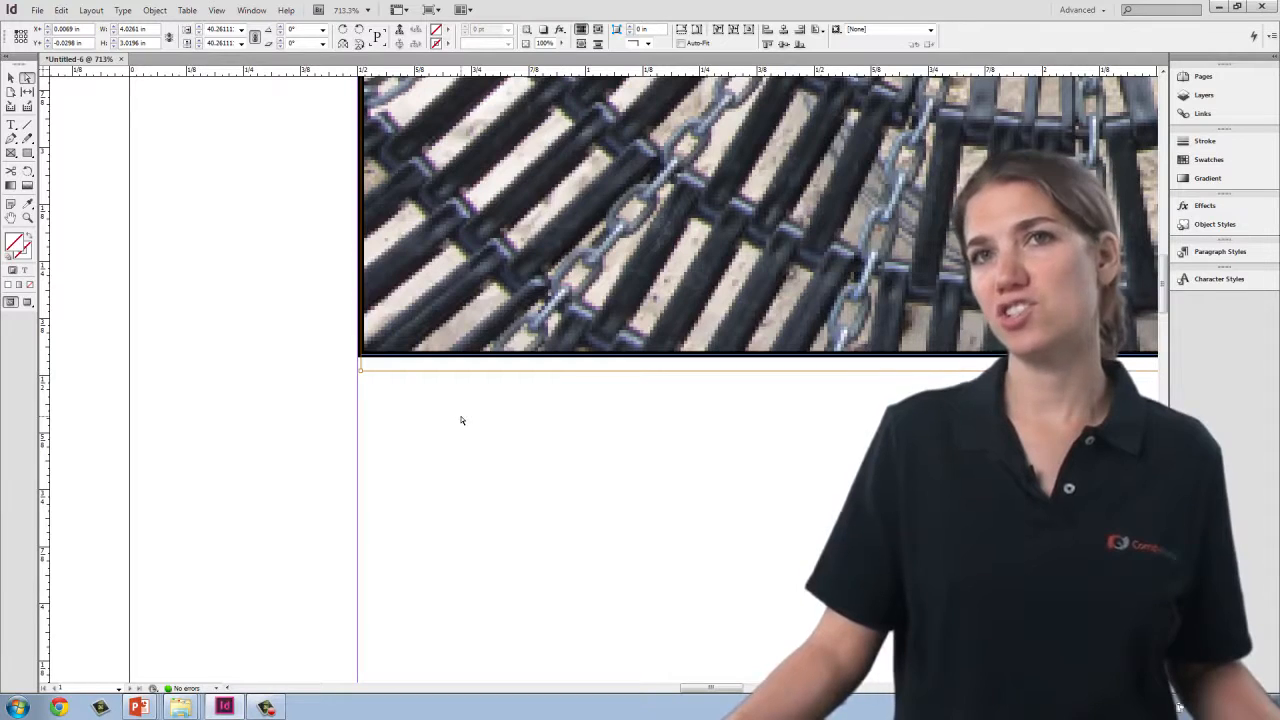
pyautogui.moveTo(550, 250)
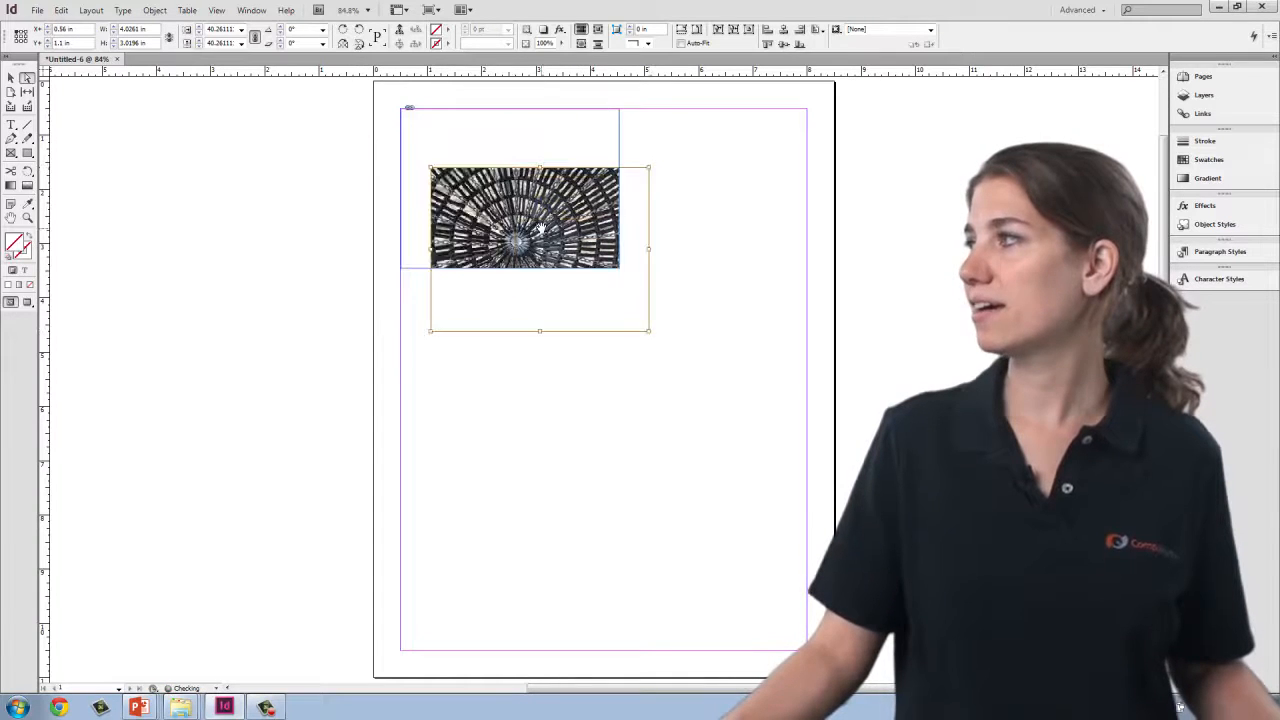
# Shift the photo up-left in its frame and enlarge it toward the lower right.
pyautogui.moveTo(540, 220); pyautogui.dragTo(500, 180)
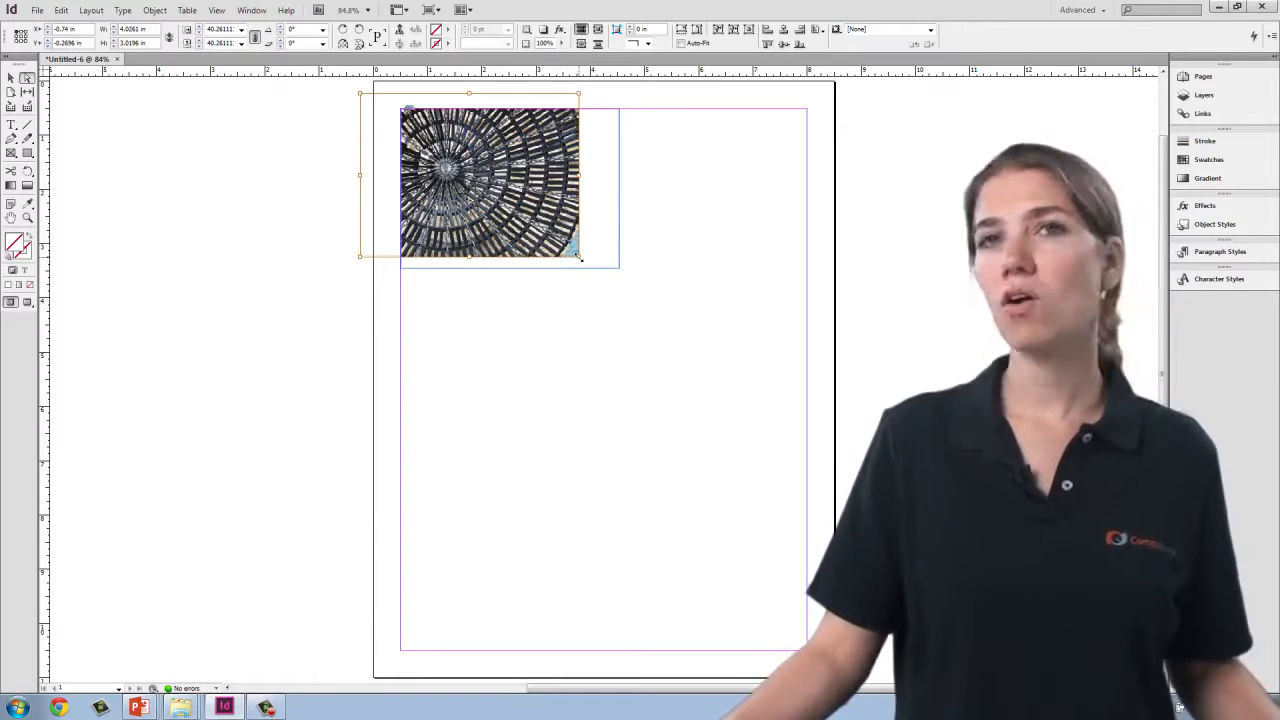
pyautogui.moveTo(580, 258); pyautogui.dragTo(700, 336)
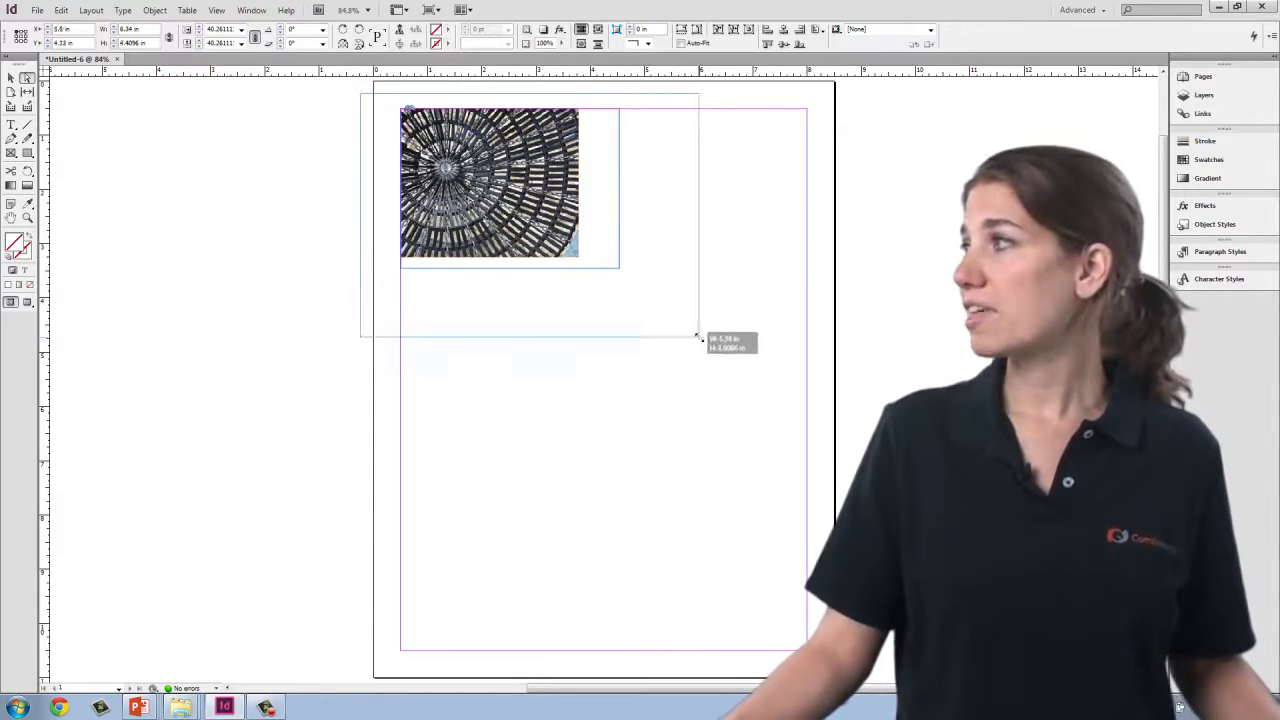
pyautogui.moveTo(698, 336); pyautogui.dragTo(712, 348)
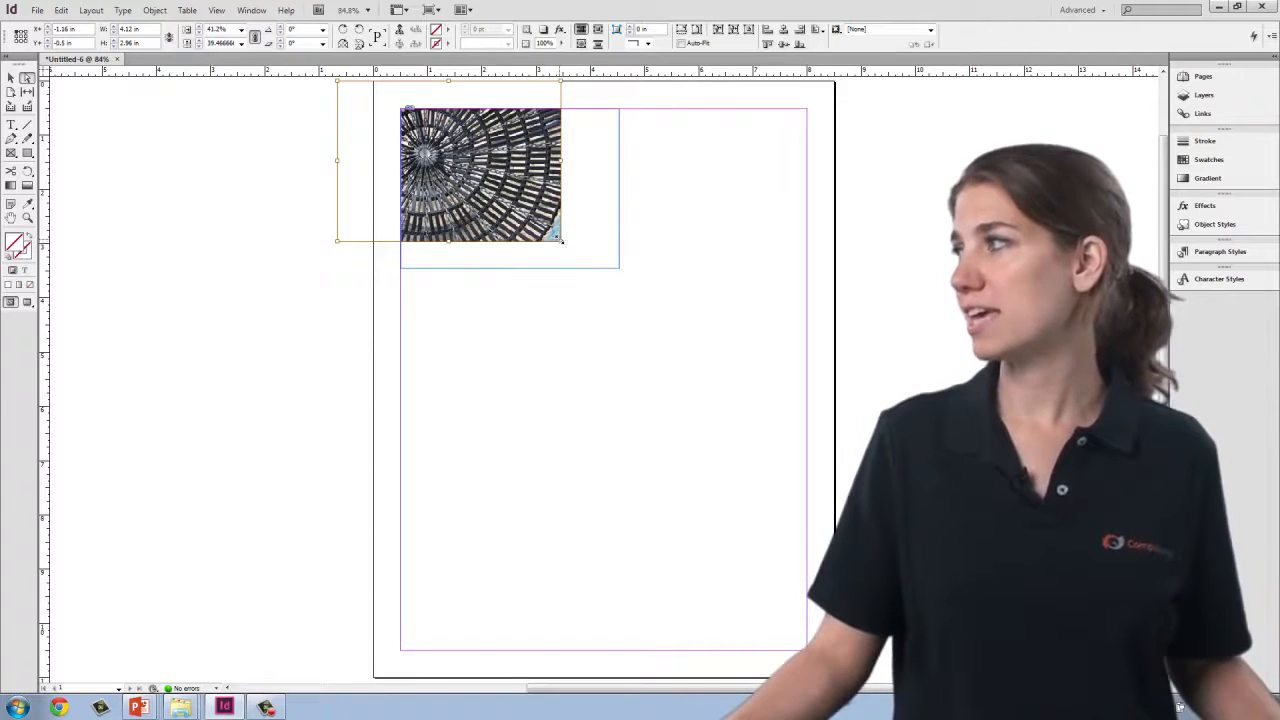
pyautogui.moveTo(560, 240); pyautogui.dragTo(692, 336)
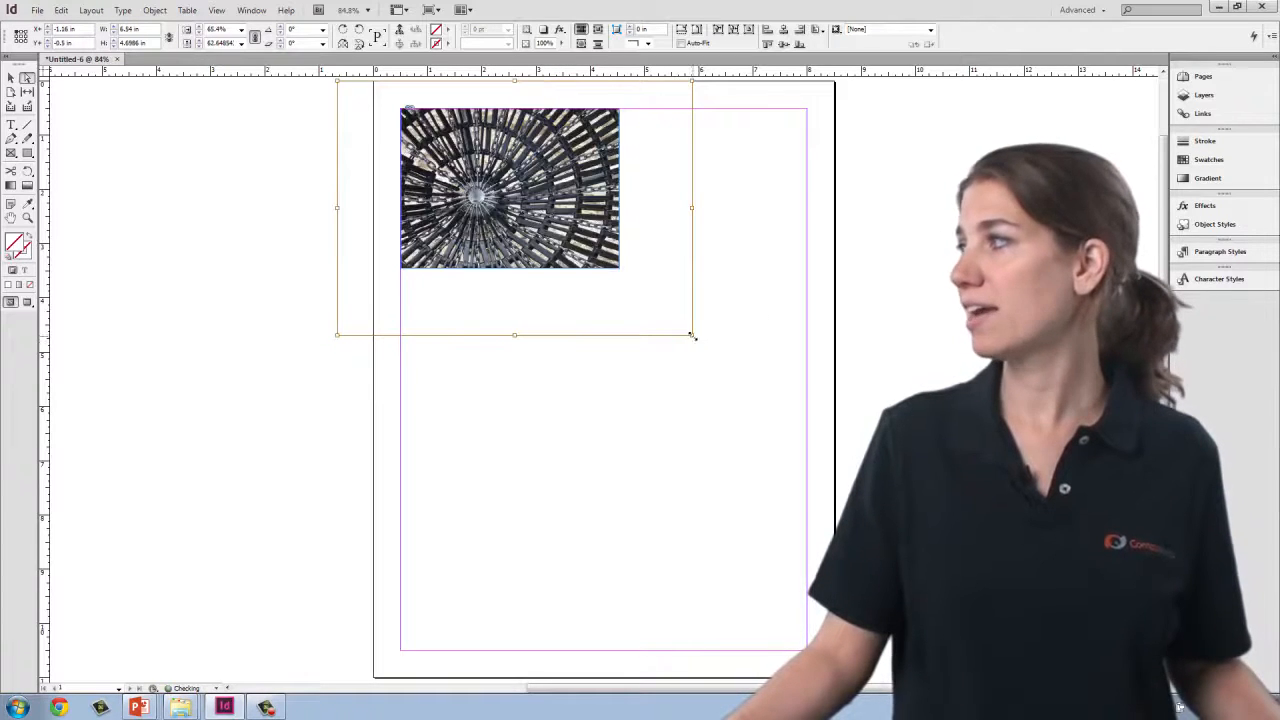
pyautogui.moveTo(692, 336); pyautogui.dragTo(578, 260)
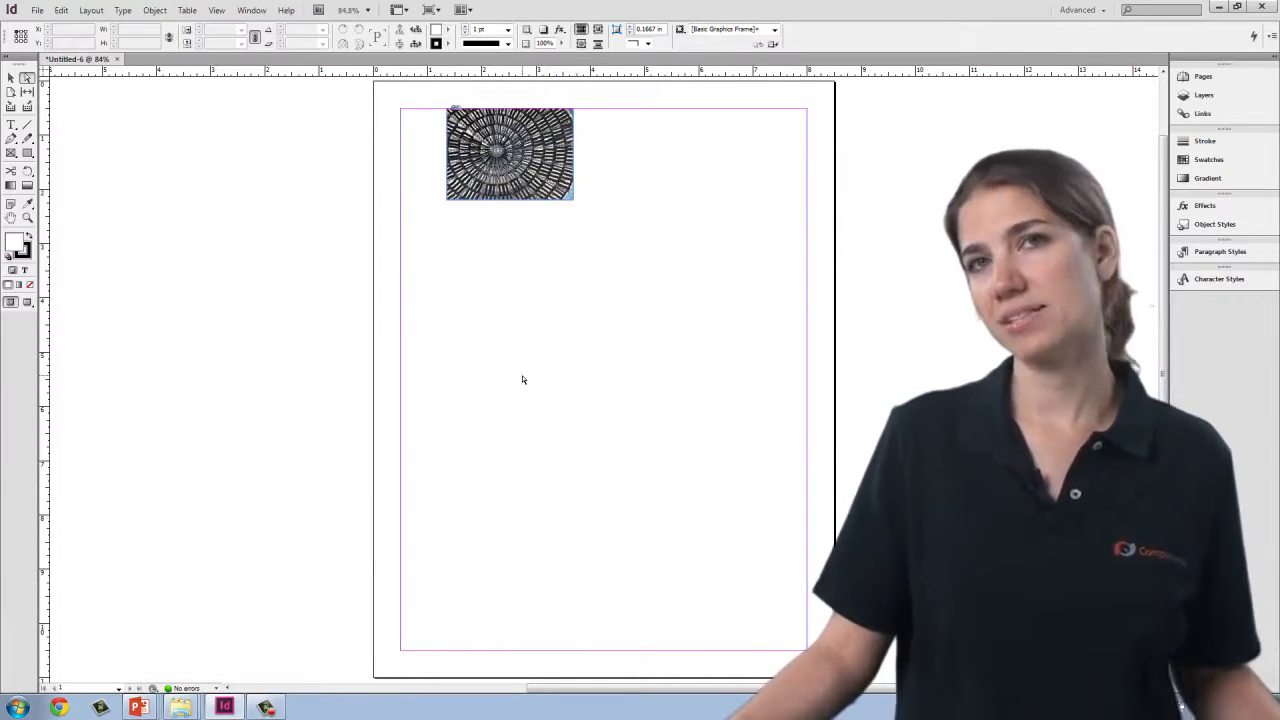
pyautogui.moveTo(540, 336)
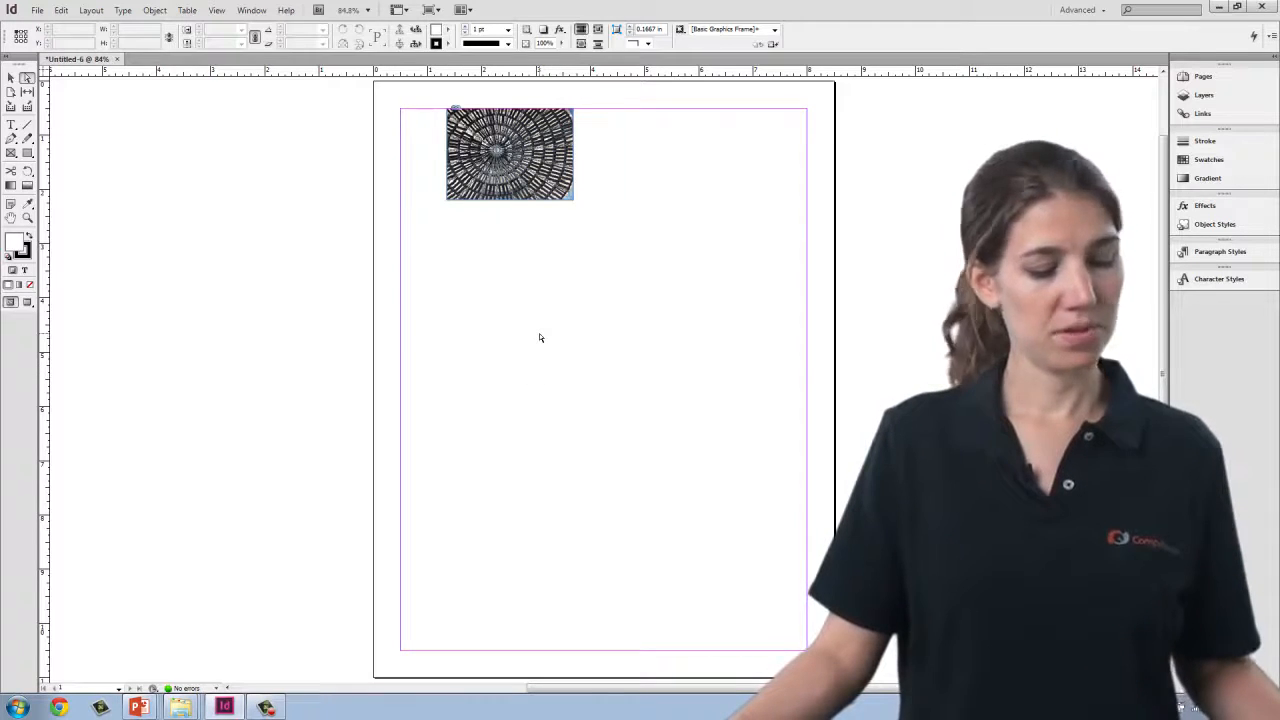